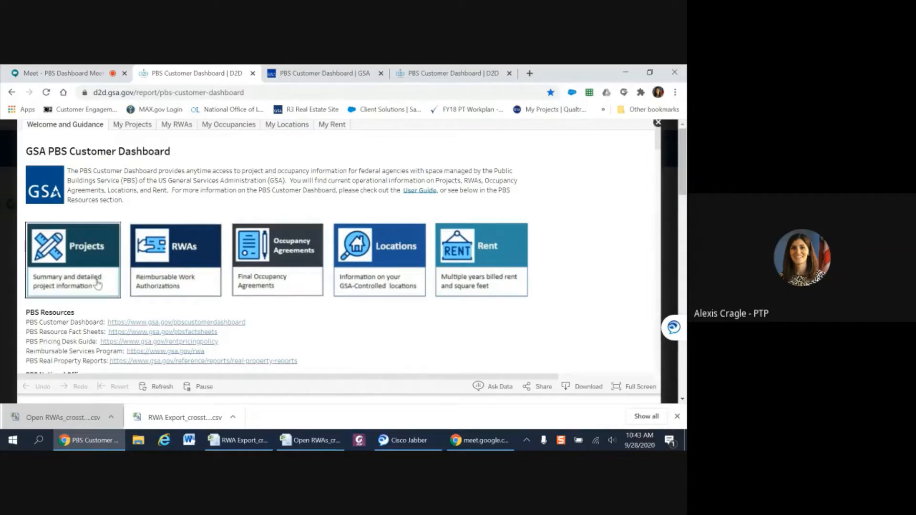
pyautogui.moveTo(204, 297)
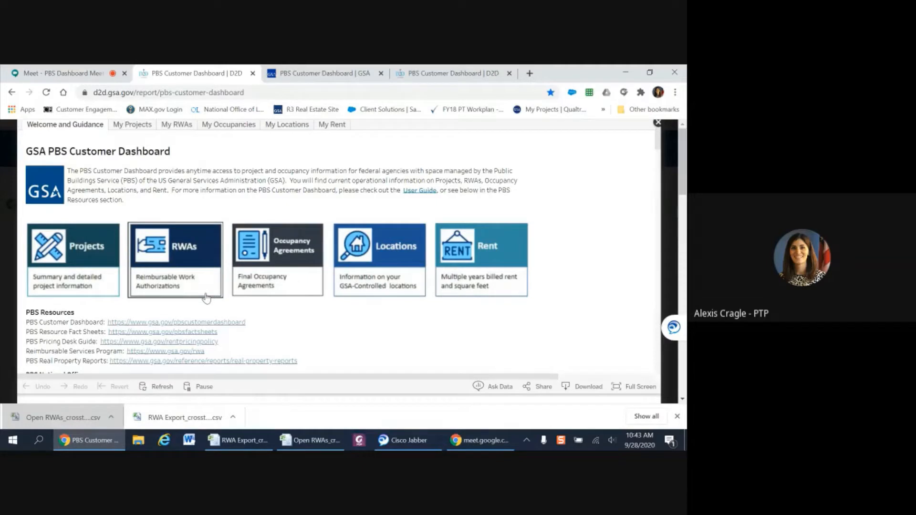
pyautogui.moveTo(285, 288)
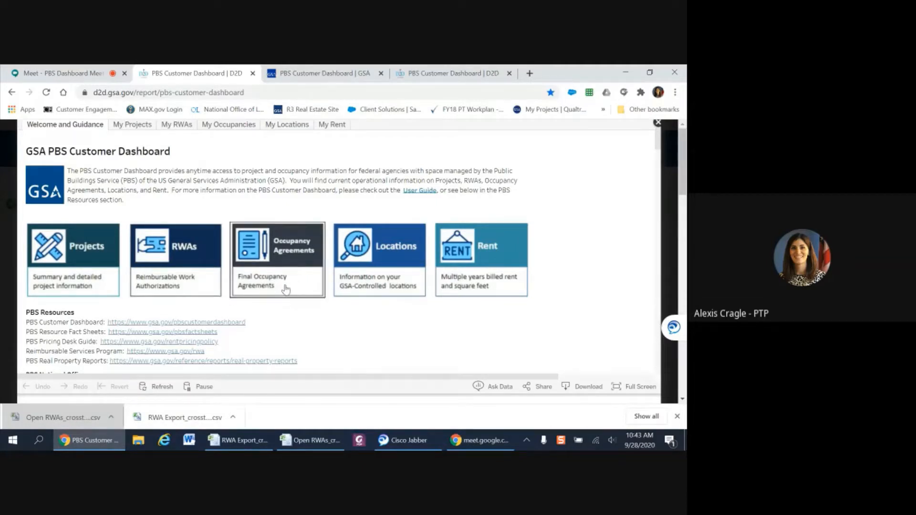
pyautogui.moveTo(361, 284)
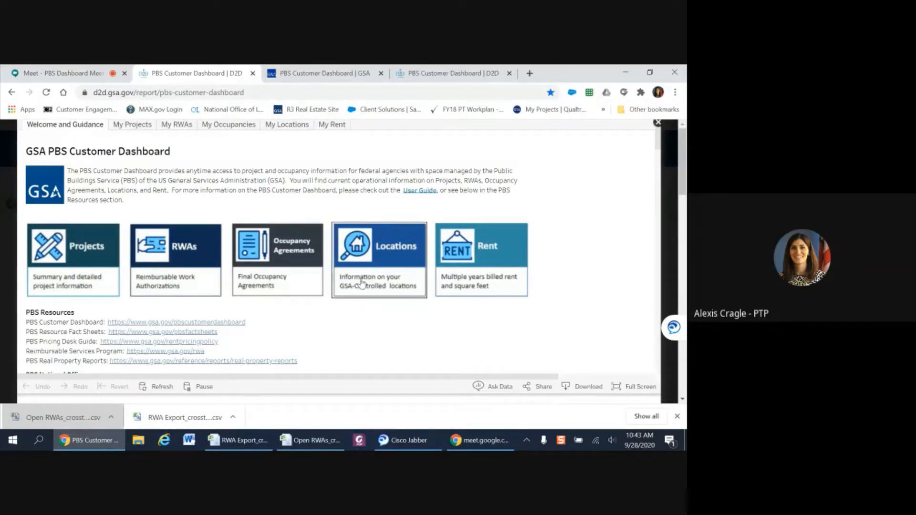
pyautogui.moveTo(486, 280)
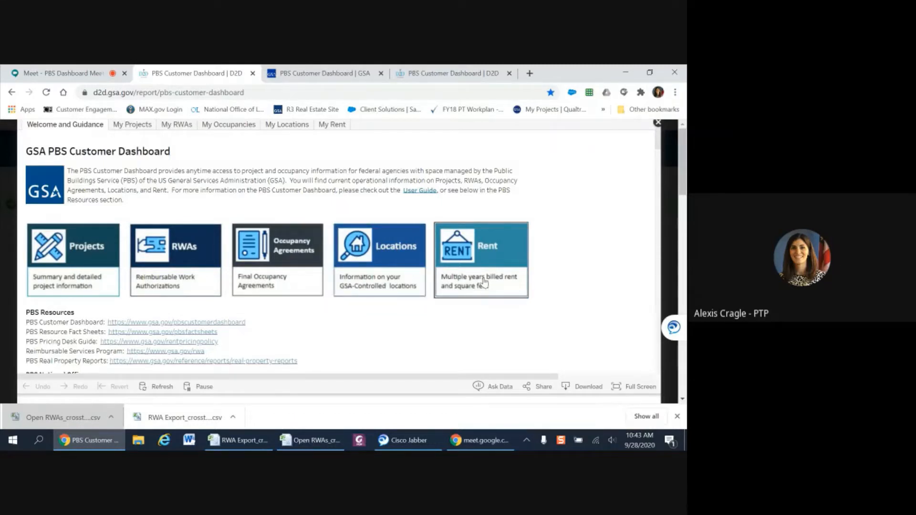
pyautogui.moveTo(420, 193)
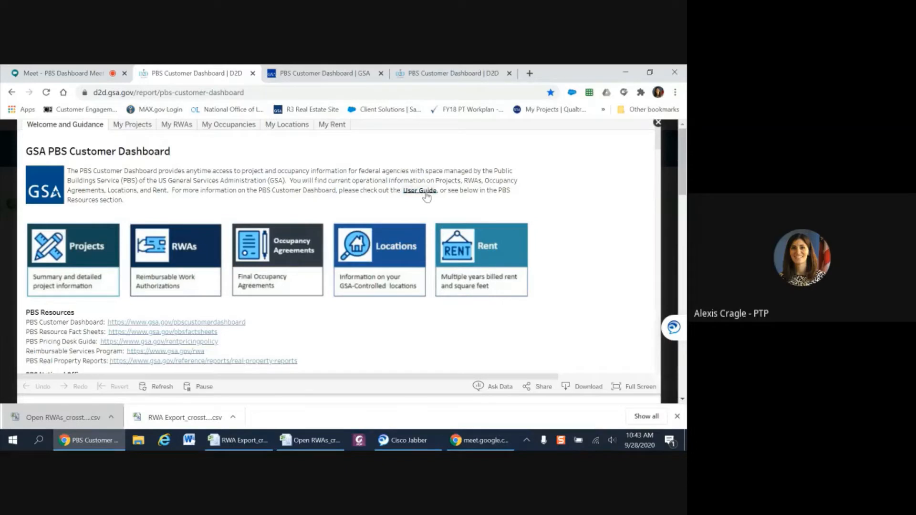
pyautogui.moveTo(295, 276)
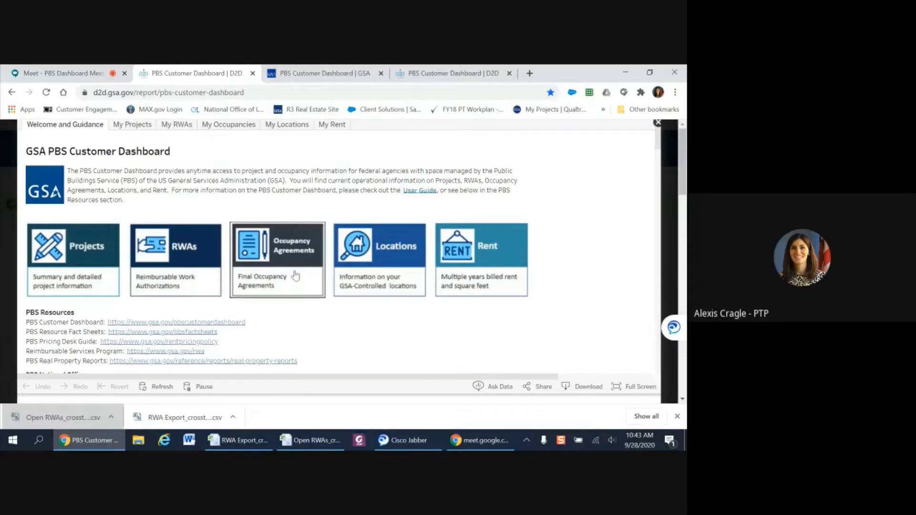
# Step: Scroll the Welcome page down to the PBS Resources links
pyautogui.scroll(-3)
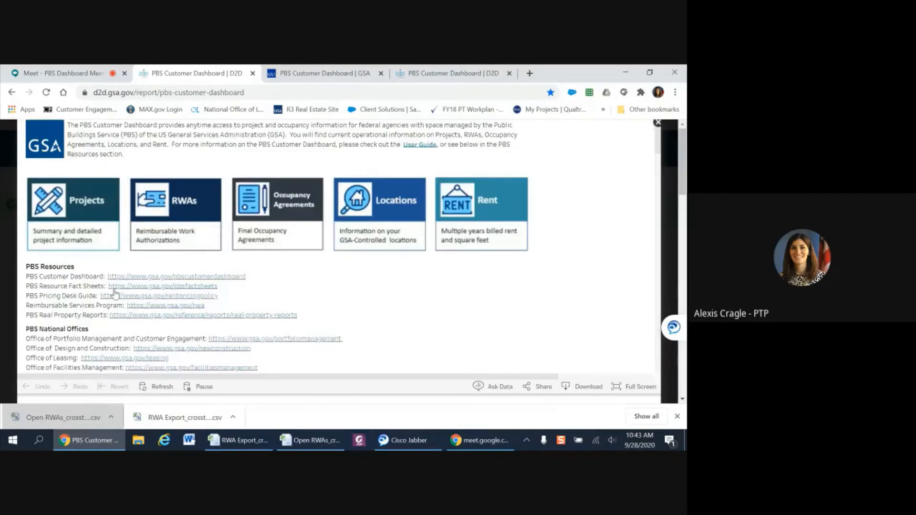
pyautogui.scroll(-3)
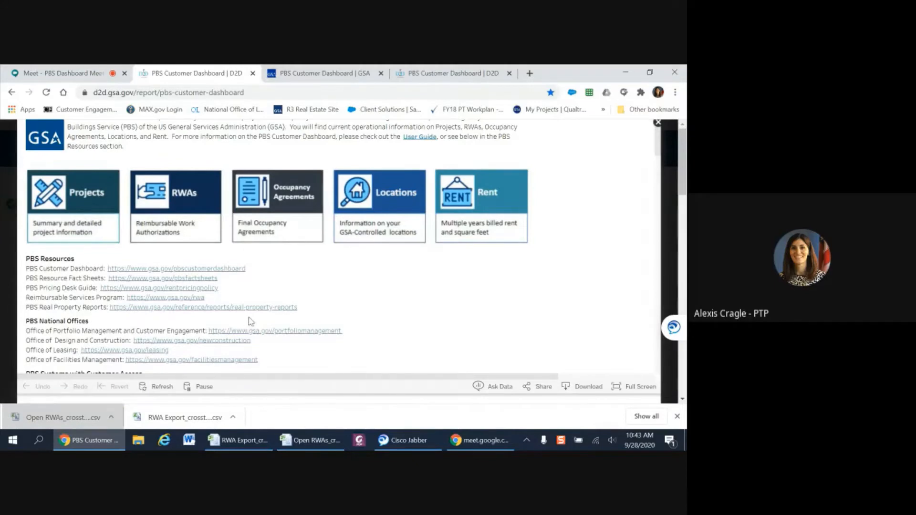
pyautogui.moveTo(325, 74)
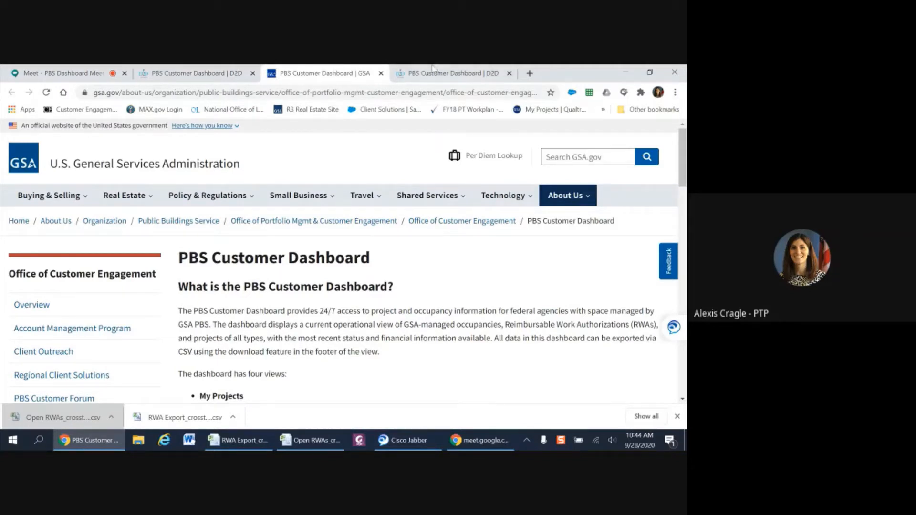
# Step: Switch to the browser tab showing the dashboard's My RWAs view with its Filters
pyautogui.click(452, 73)
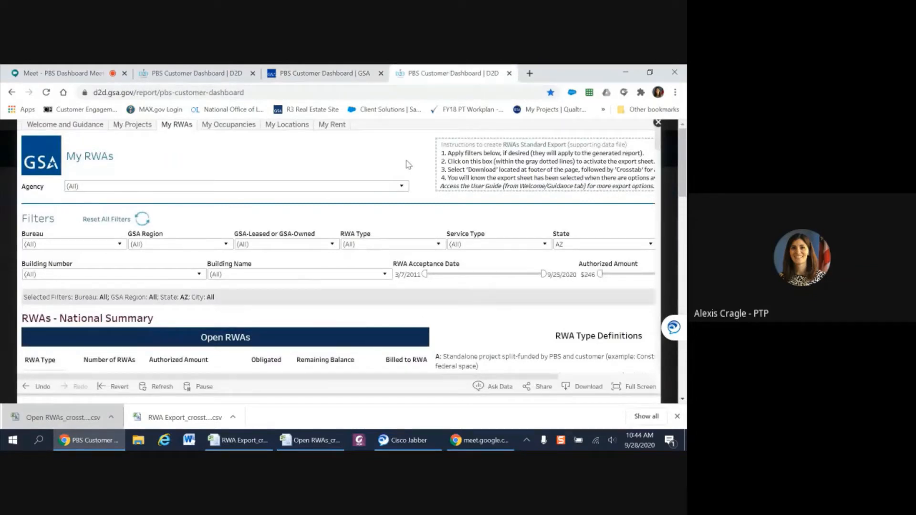
pyautogui.moveTo(423, 189)
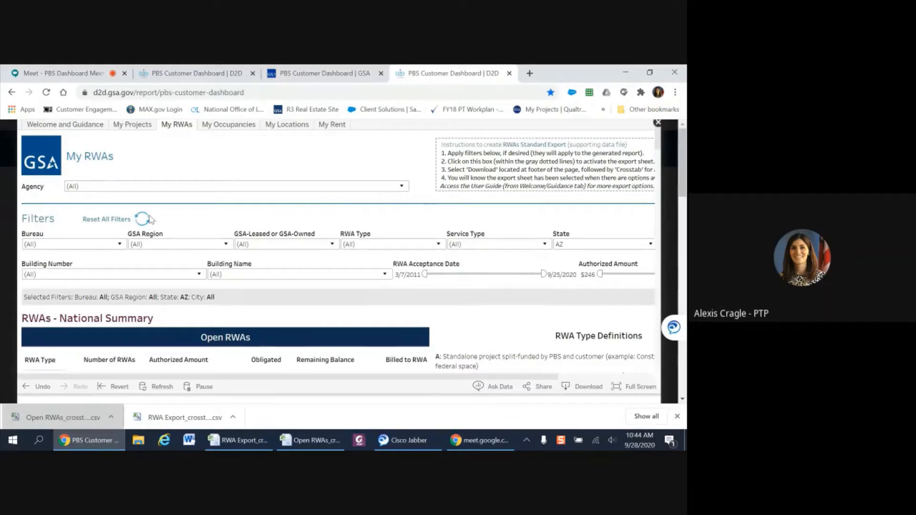
pyautogui.moveTo(98, 245)
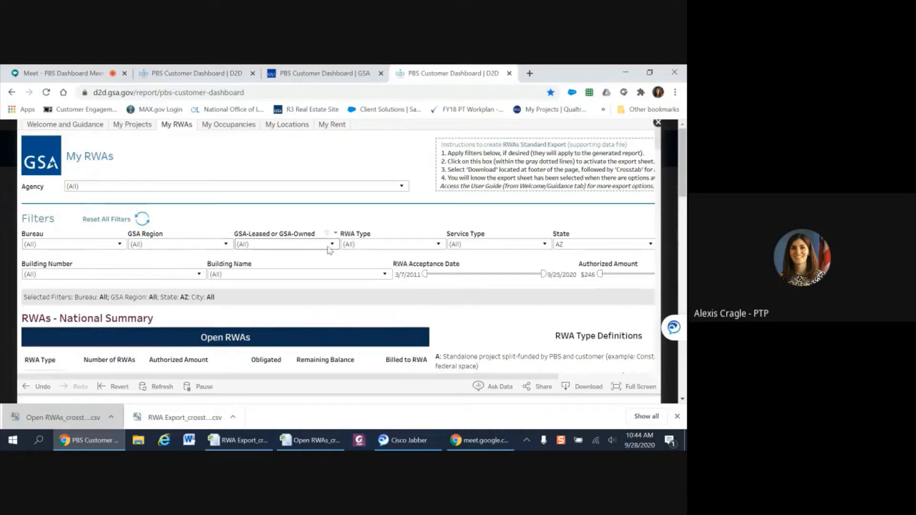
pyautogui.moveTo(442, 247)
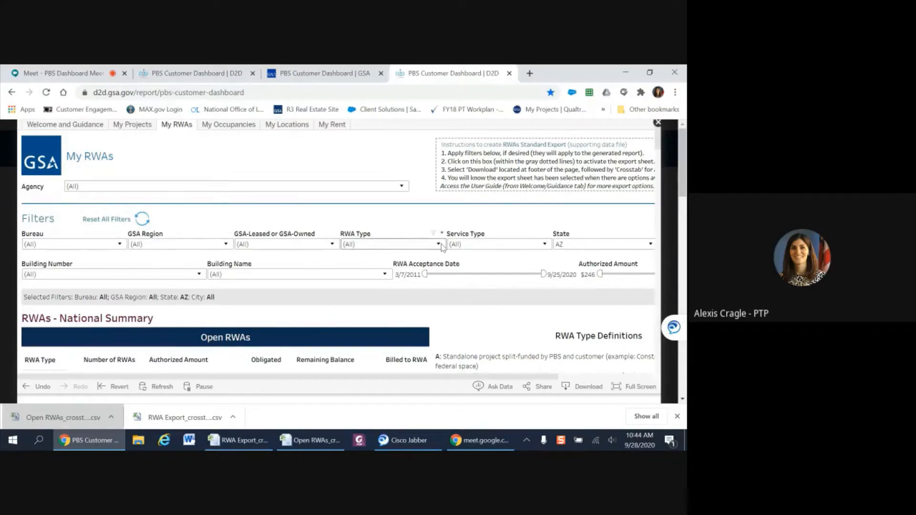
# Step: Check RWA types B and F in the RWA Type dropdown and apply the selection
pyautogui.click(440, 243)
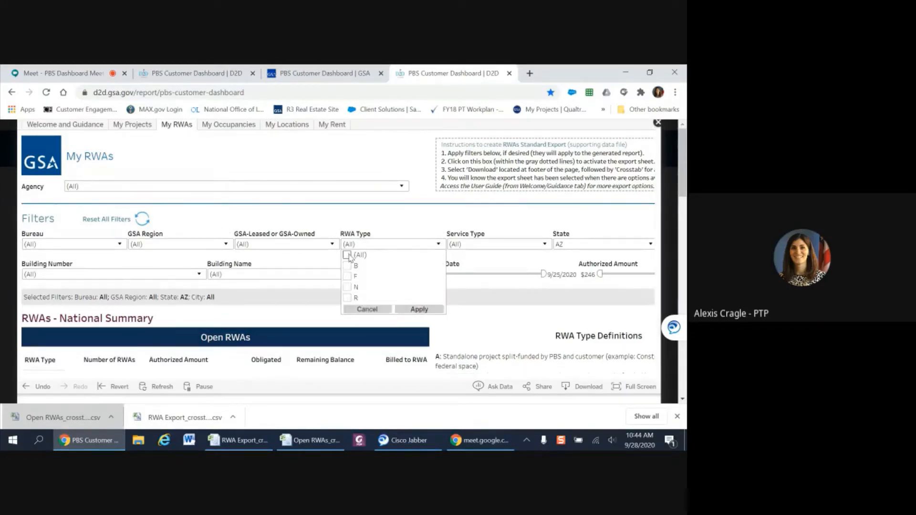
pyautogui.click(347, 266)
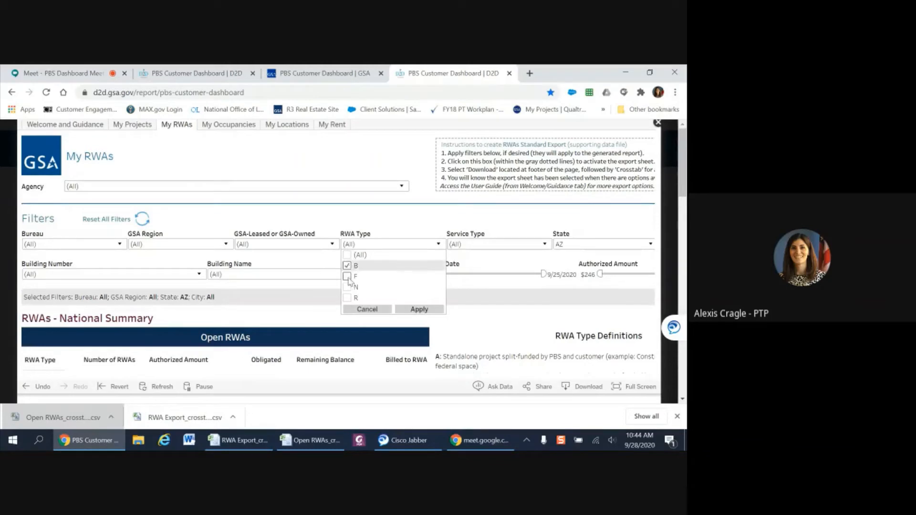
pyautogui.click(348, 276)
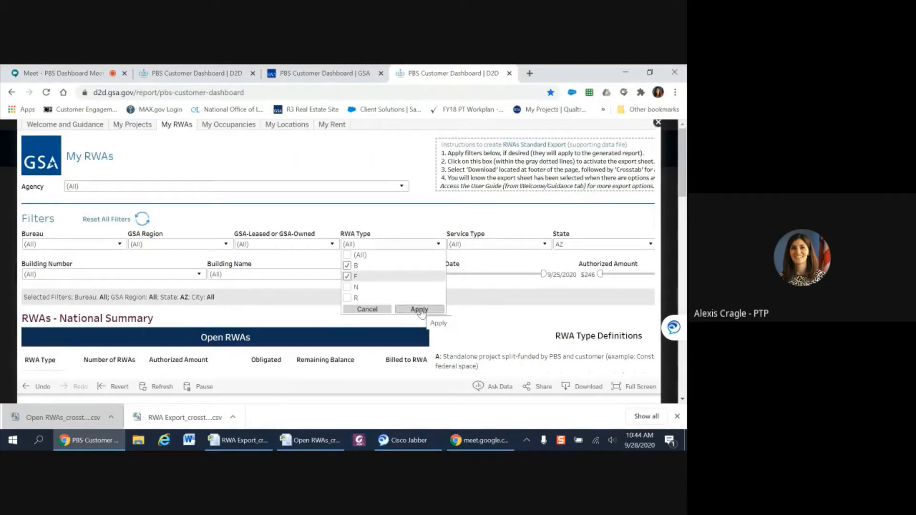
pyautogui.click(419, 309)
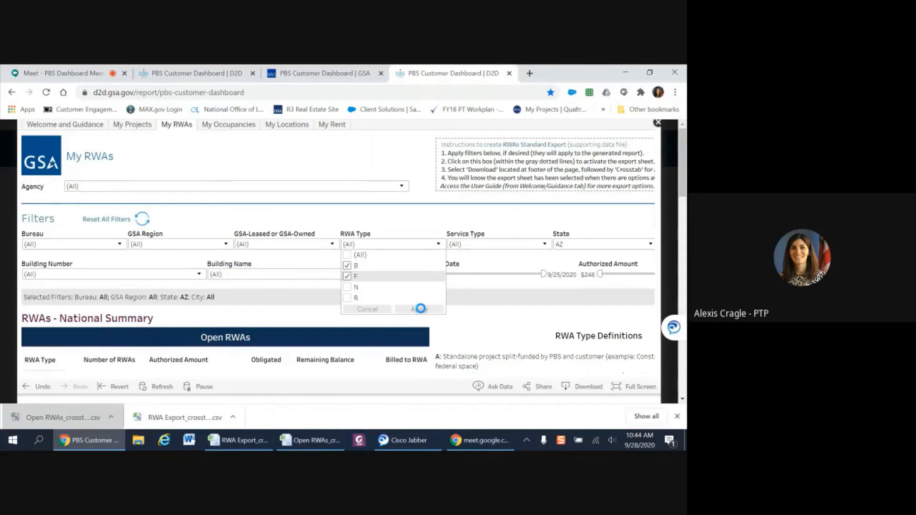
pyautogui.click(420, 309)
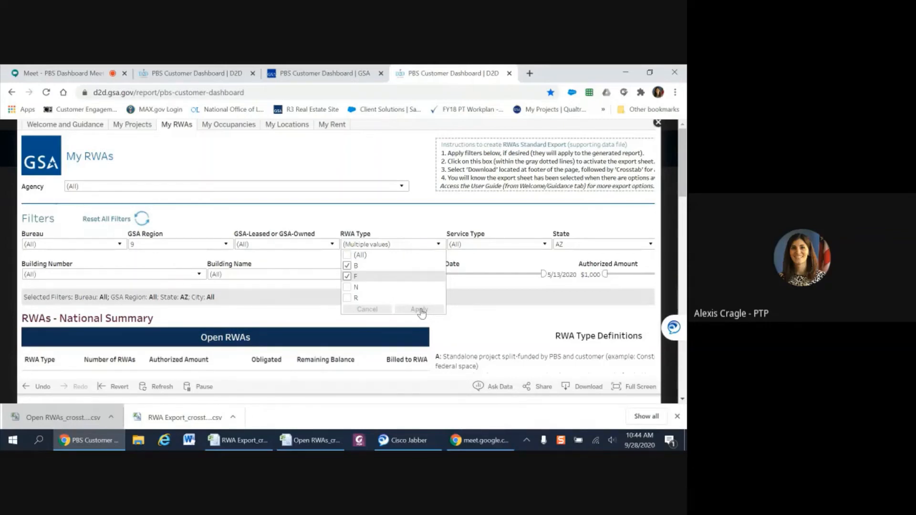
pyautogui.moveTo(460, 218)
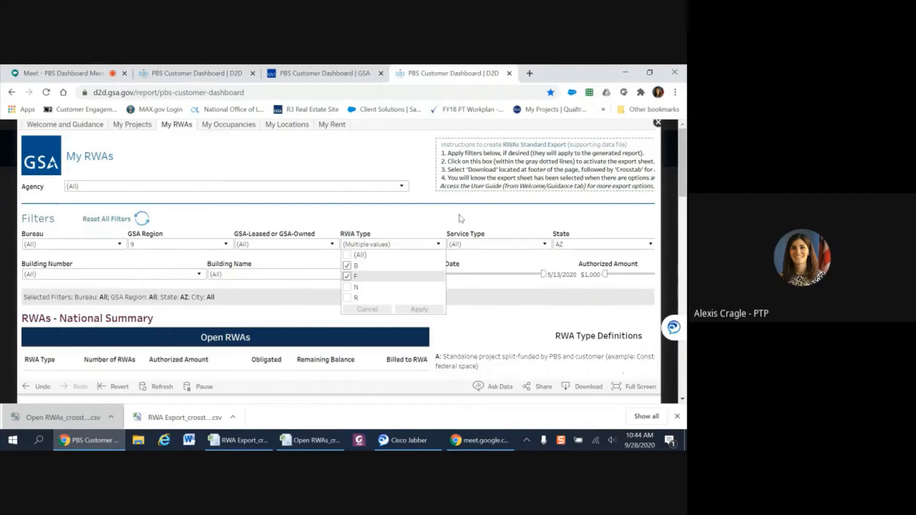
pyautogui.click(418, 309)
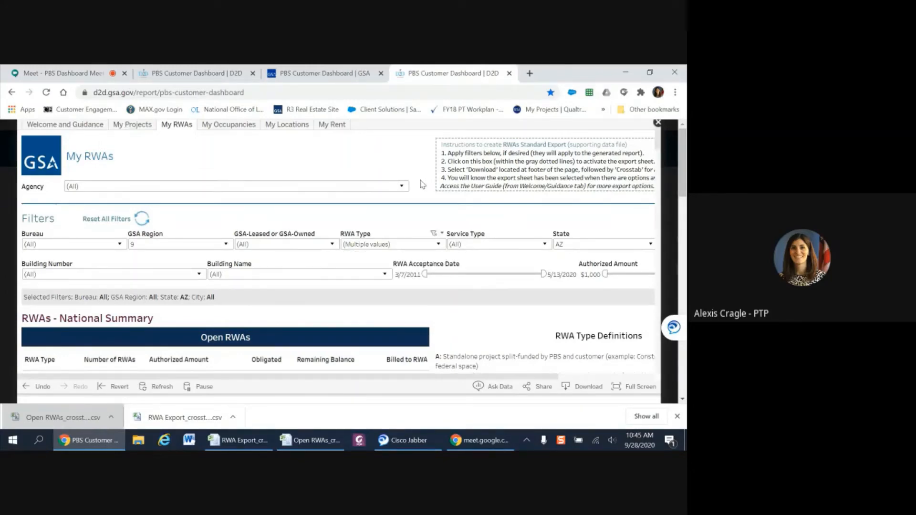
pyautogui.moveTo(426, 256)
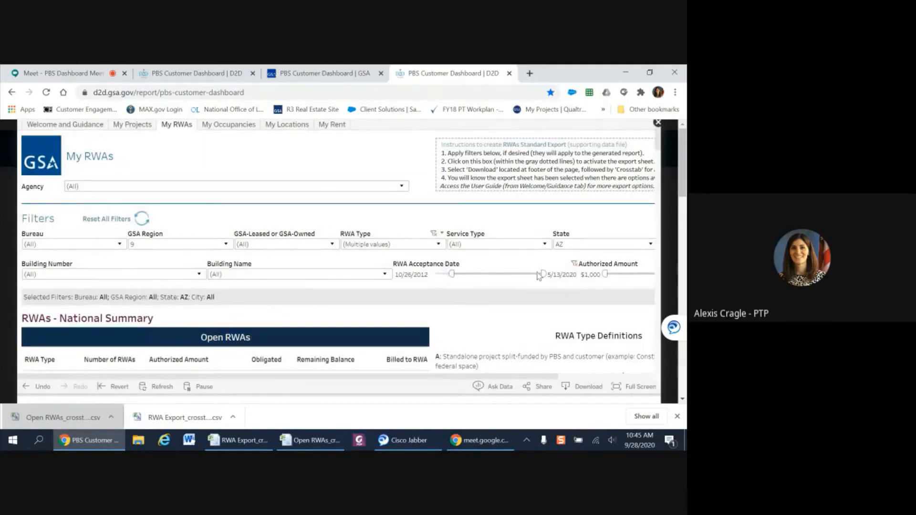
# Step: Show the end-date calendar of the RWA Acceptance Date range, leaving 5/13/2020 unchanged
pyautogui.click(561, 274)
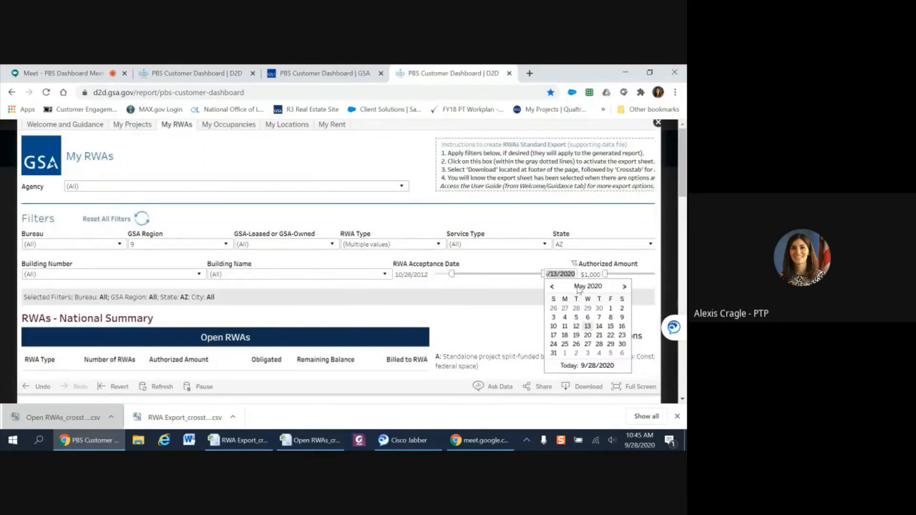
pyautogui.moveTo(543, 266)
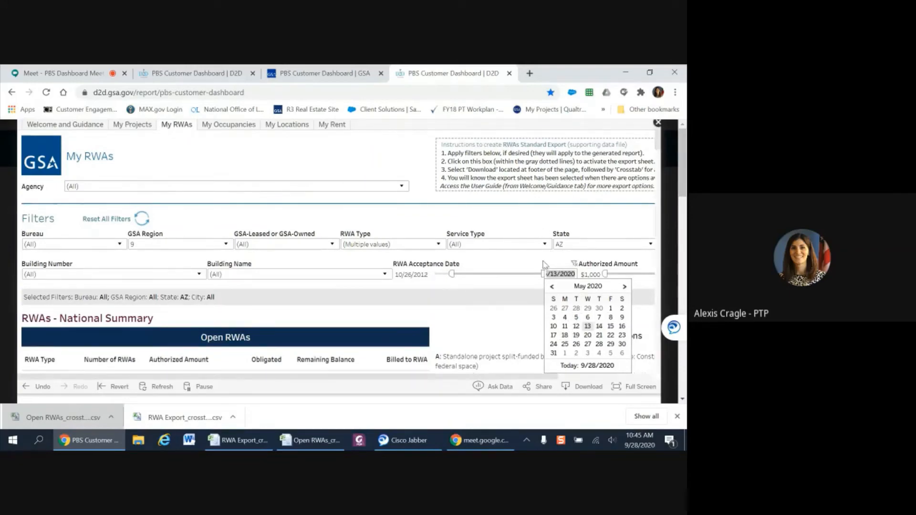
pyautogui.moveTo(459, 300)
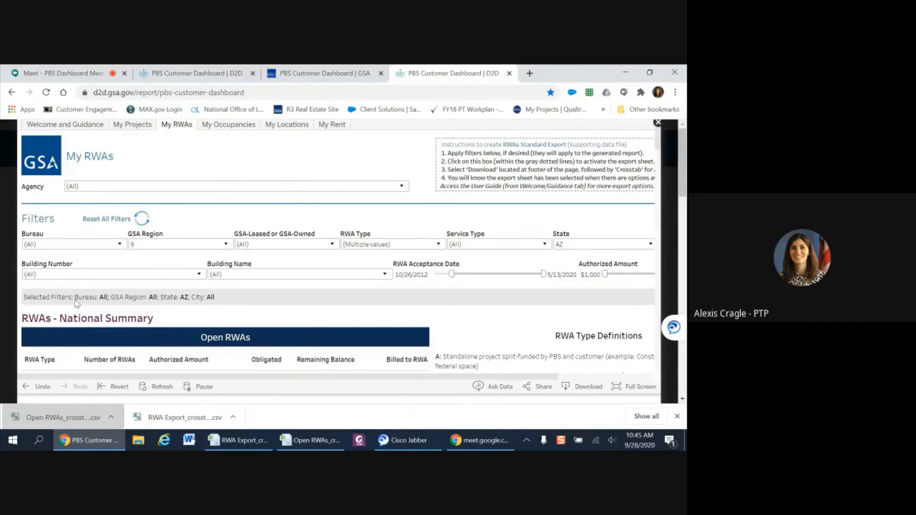
pyautogui.moveTo(213, 309)
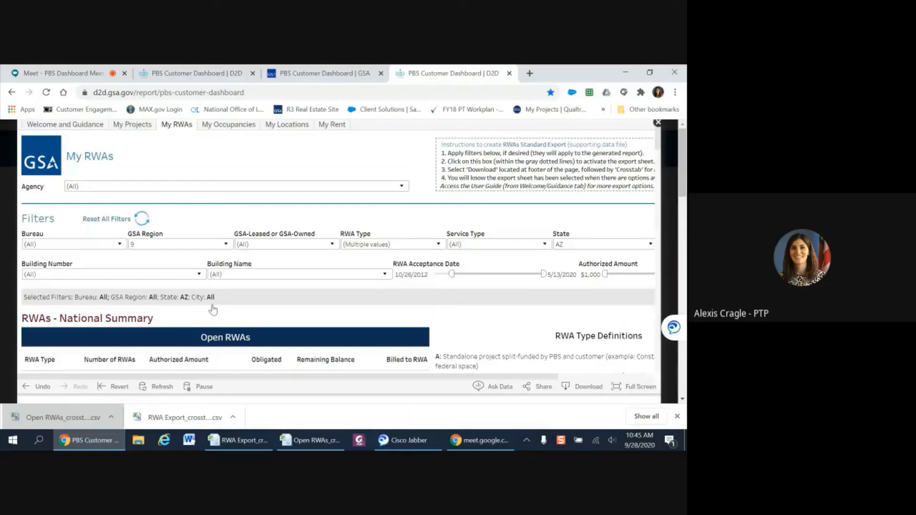
pyautogui.moveTo(142, 219)
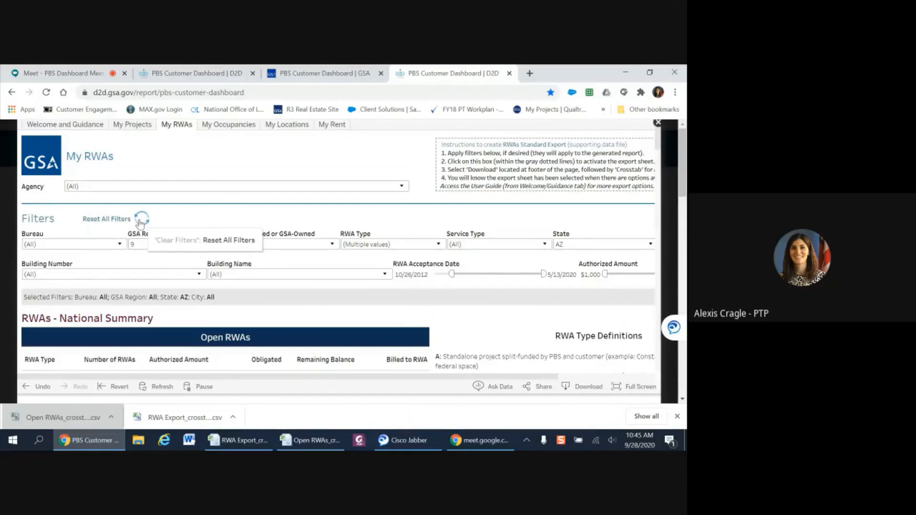
pyautogui.moveTo(145, 277)
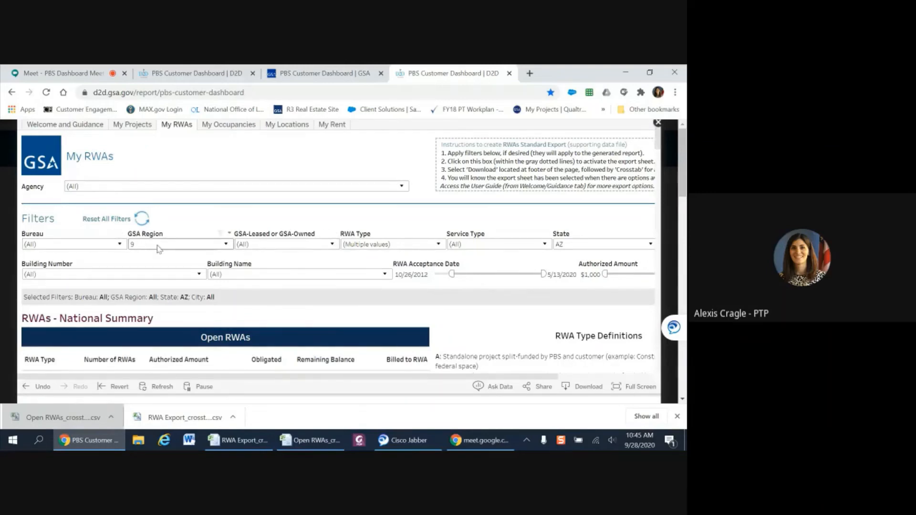
pyautogui.click(120, 244)
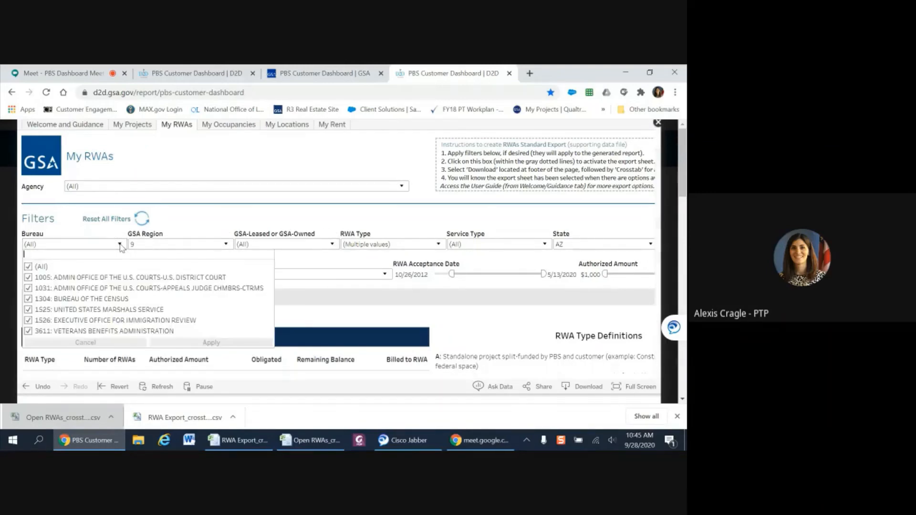
pyautogui.write('gener')
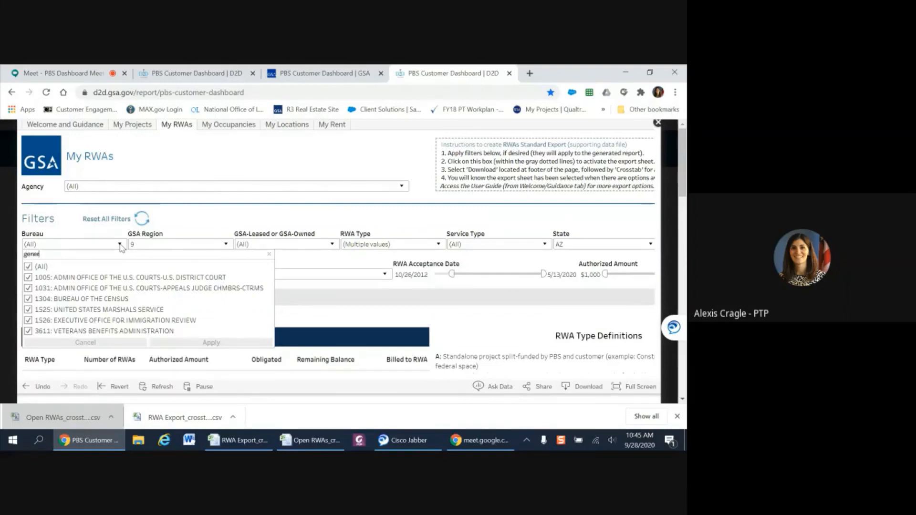
pyautogui.write('a')
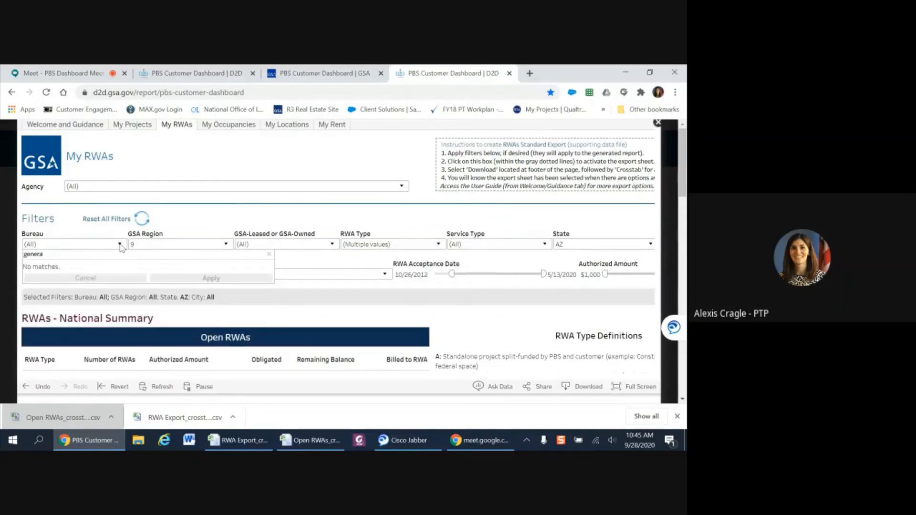
pyautogui.write('b')
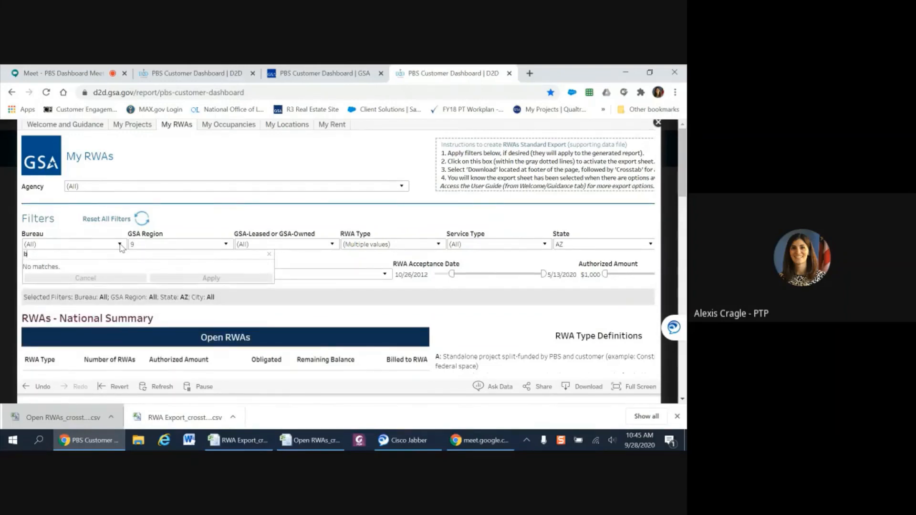
pyautogui.write('ur')
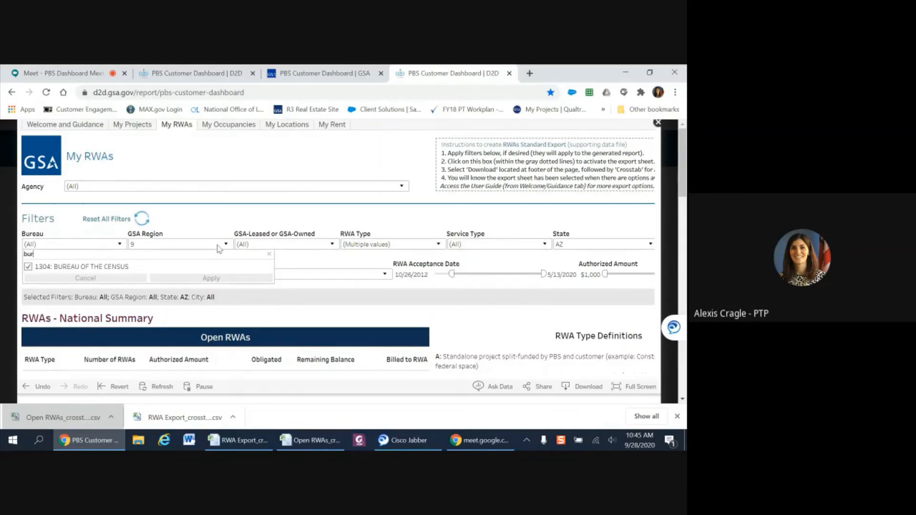
pyautogui.moveTo(381, 214)
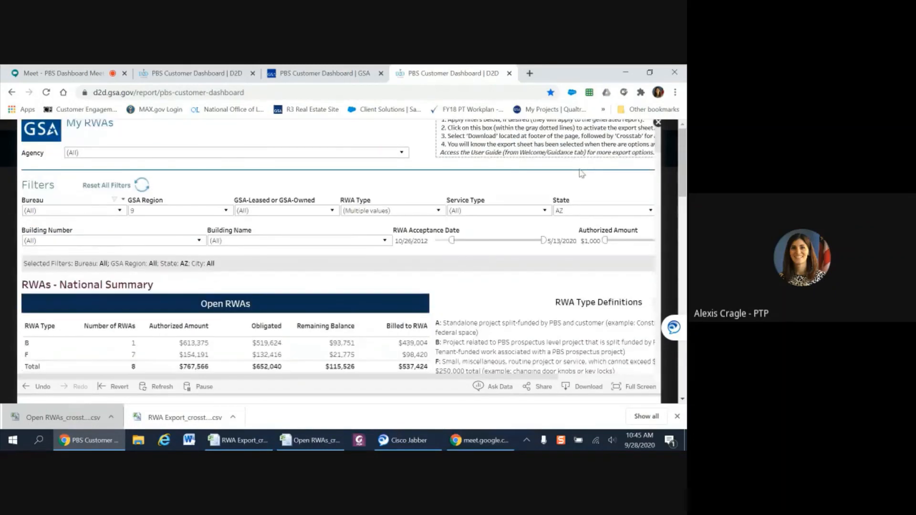
# Step: Scroll to RWA Details and search the RWA Number dropdown for "04"
pyautogui.scroll(-3)
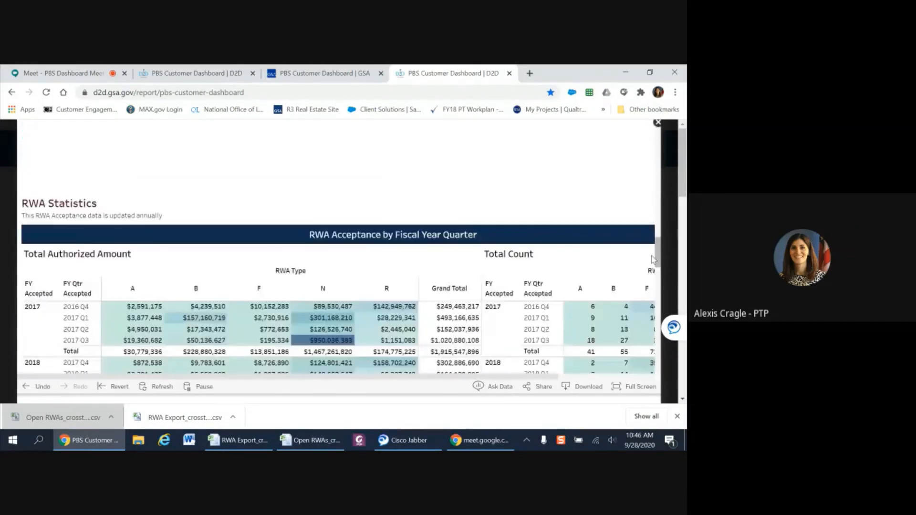
pyautogui.scroll(-3)
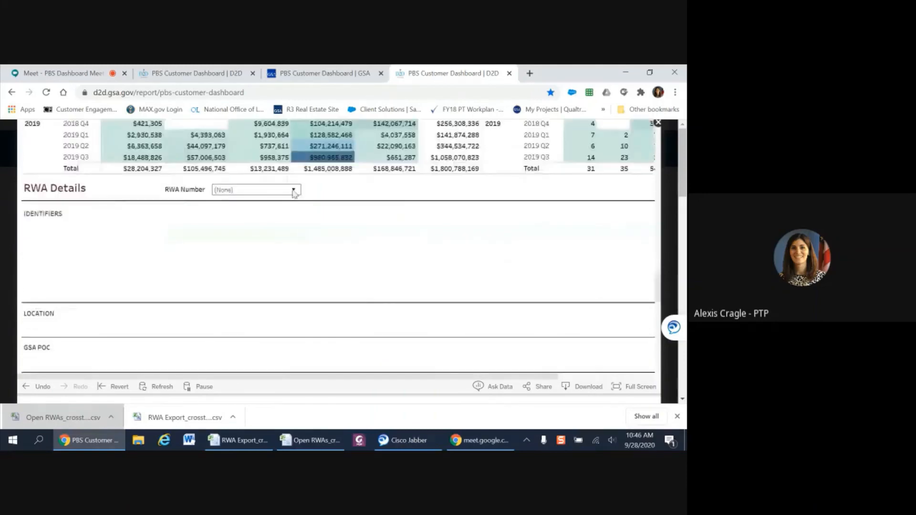
pyautogui.click(293, 190)
pyautogui.write('04')
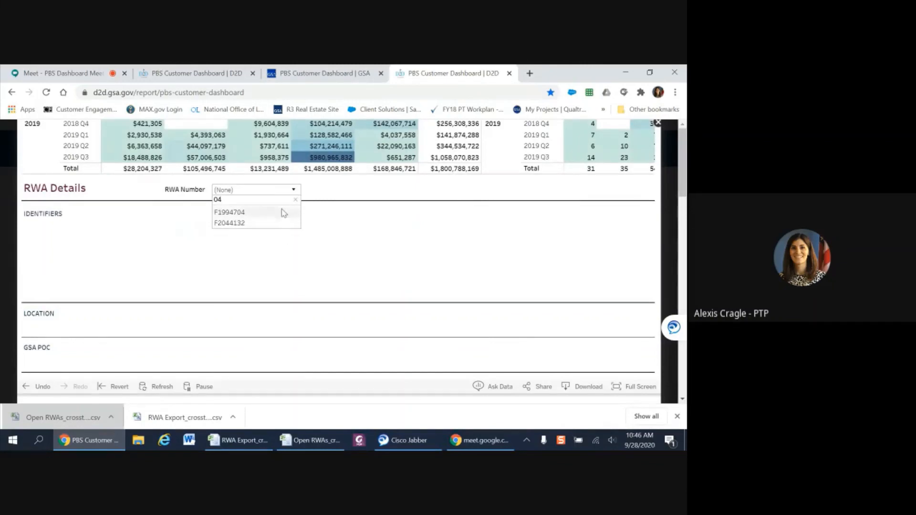
pyautogui.moveTo(287, 215)
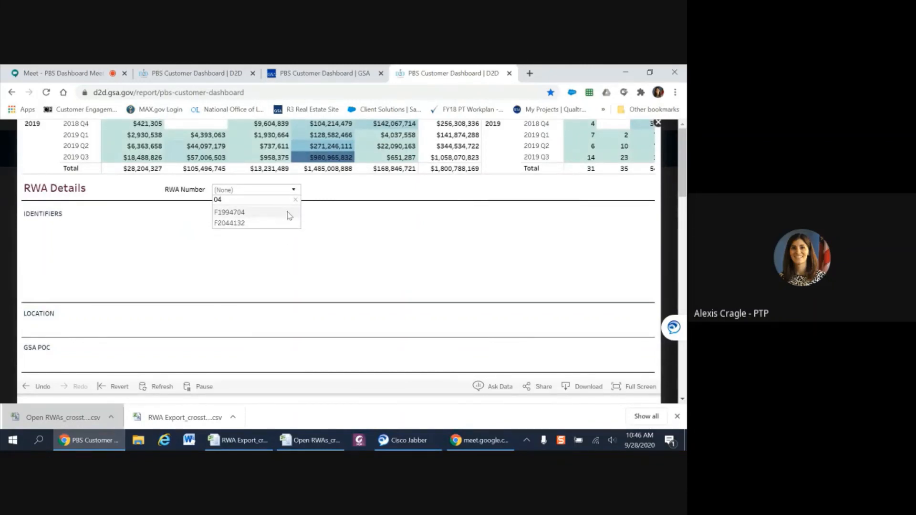